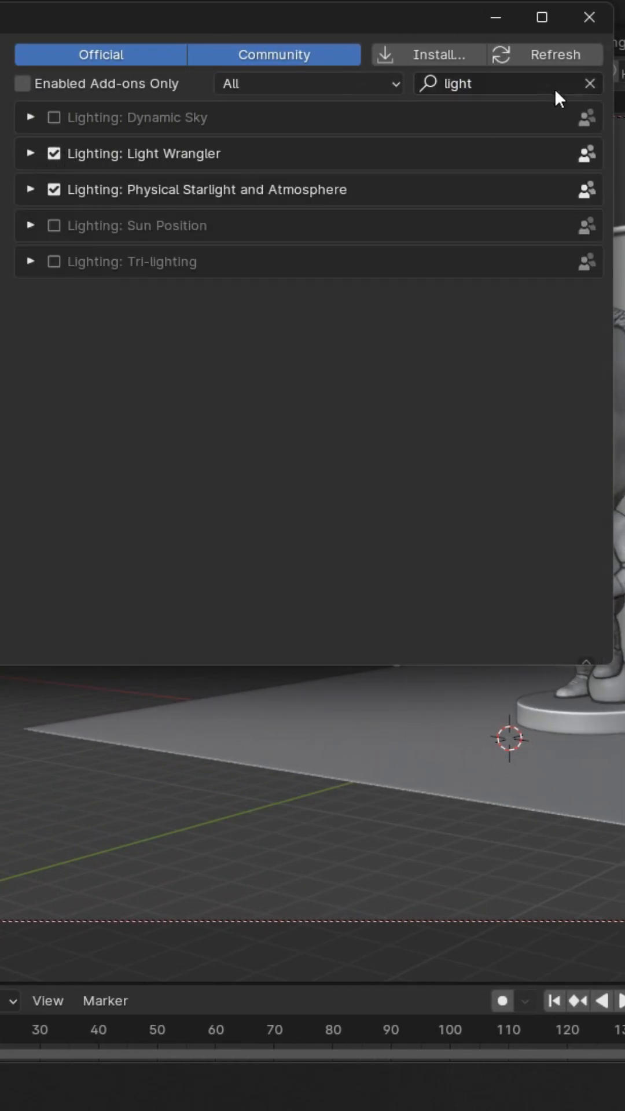
# Step: Enable Light Wrangler, then add a studio backdrop and an overhead area light above the bust
pyautogui.click(589, 16)
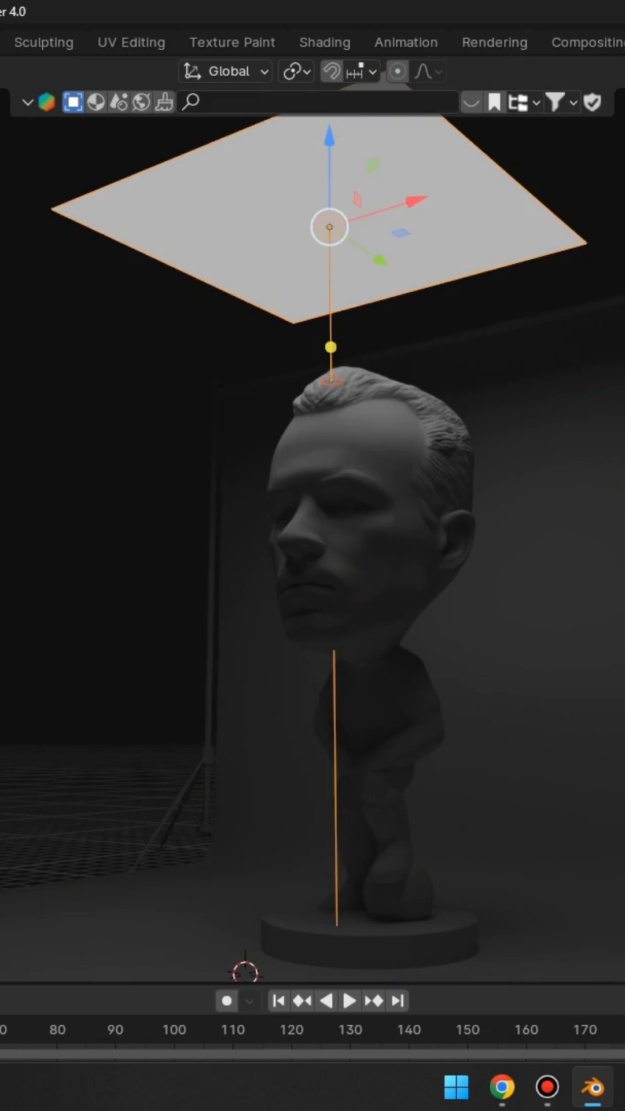
# Step: Switch the overhead area light to a leafy gobo texture and raise its strength
pyautogui.rightClick(330, 225)
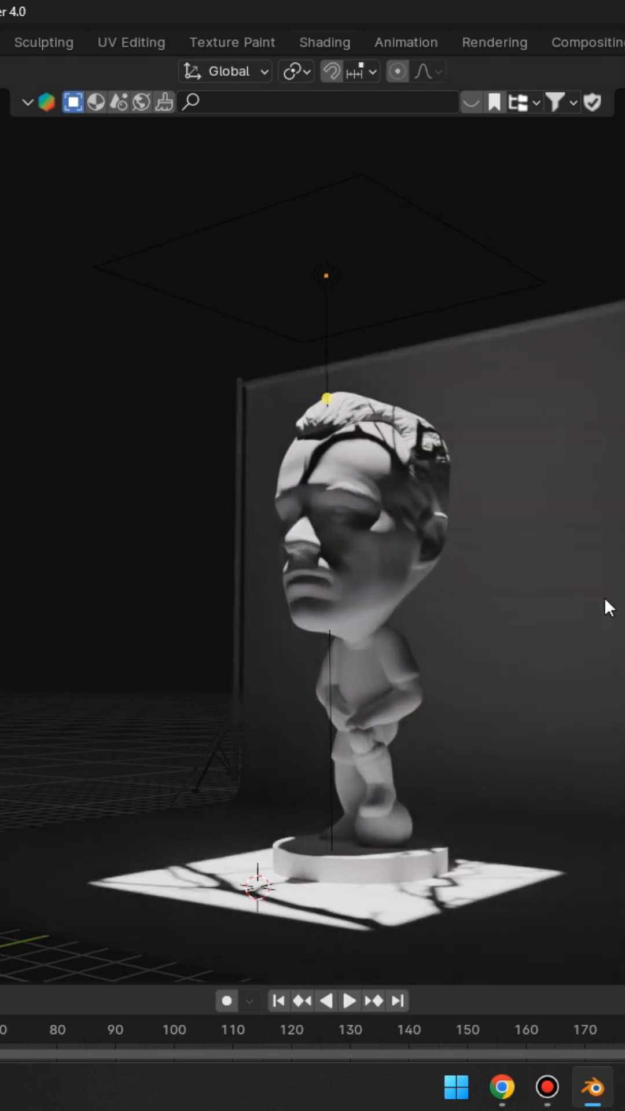
# Step: Change the light to an angled sun-style light with a warm branch gobo pattern
pyautogui.click(325, 276)
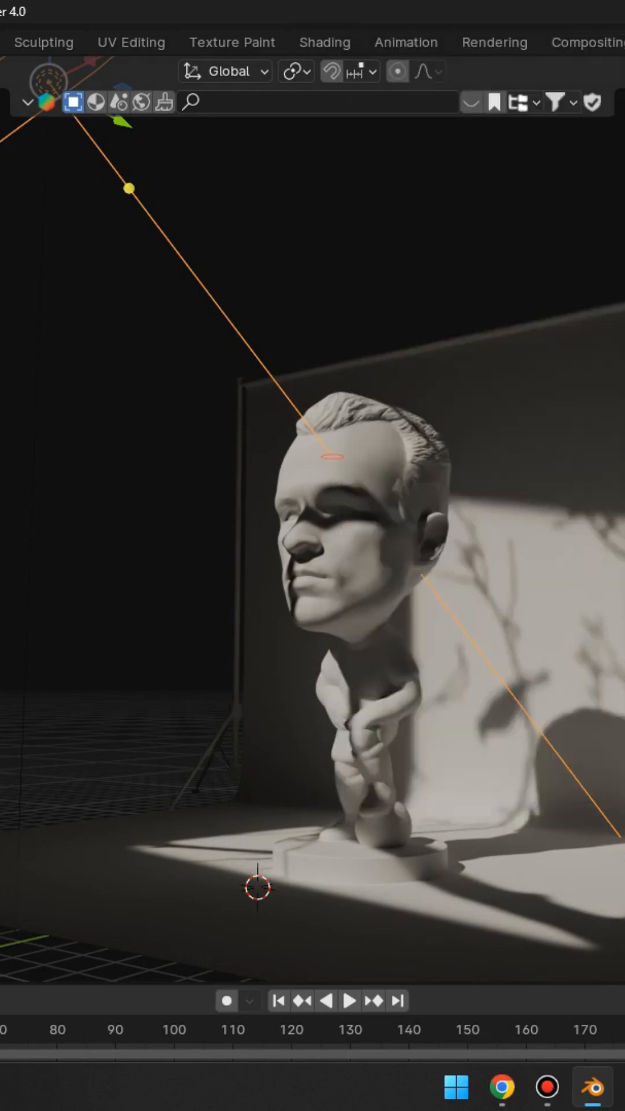
# Step: Add a spot light from the Light Wrangler rig in front of the backdrop
pyautogui.click(350, 1000)
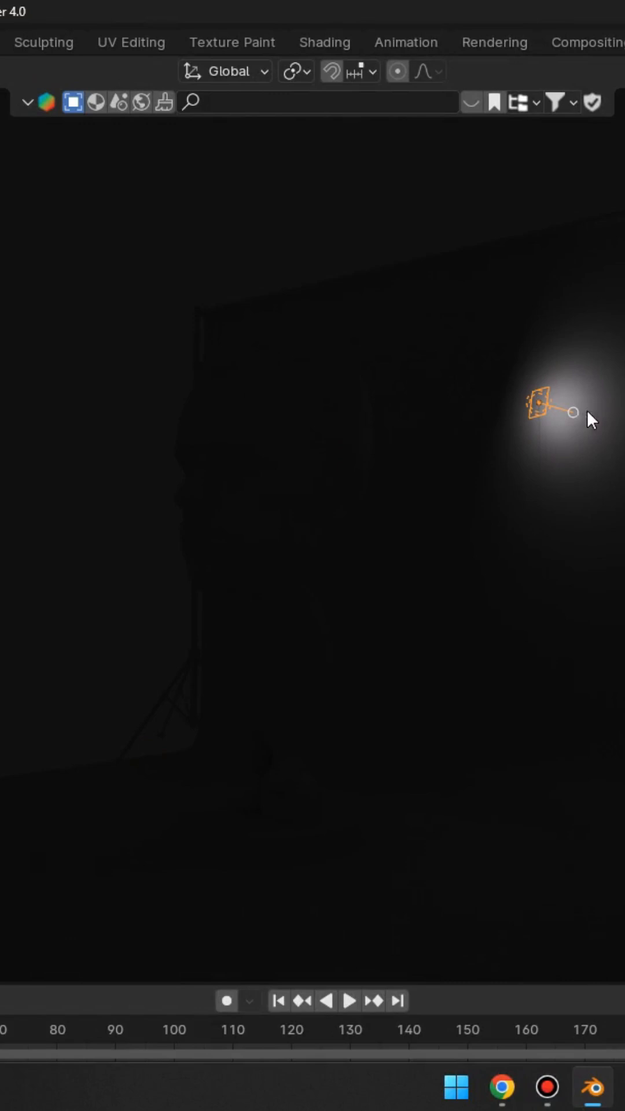
pyautogui.click(539, 413)
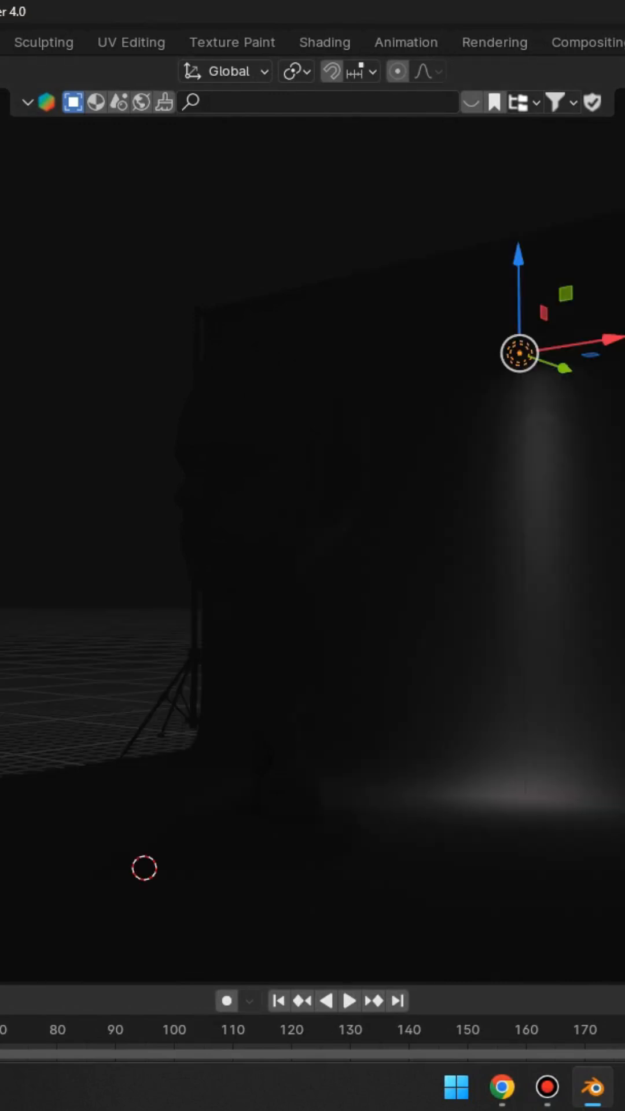